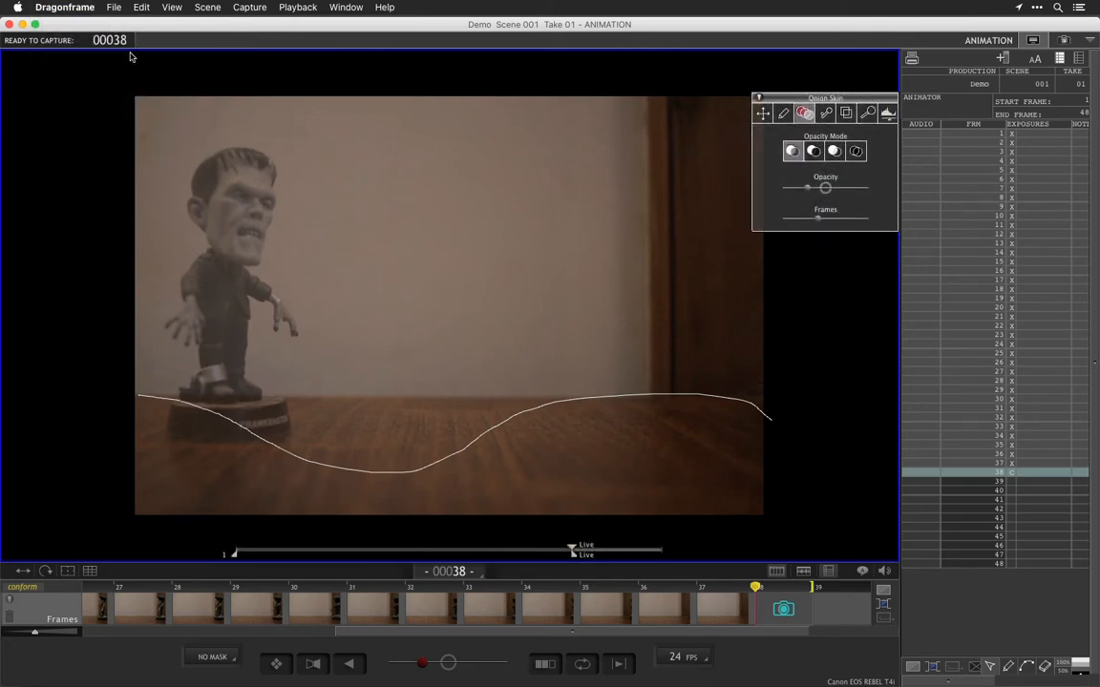
Show the File menu commands, including Export Movie….
click(114, 8)
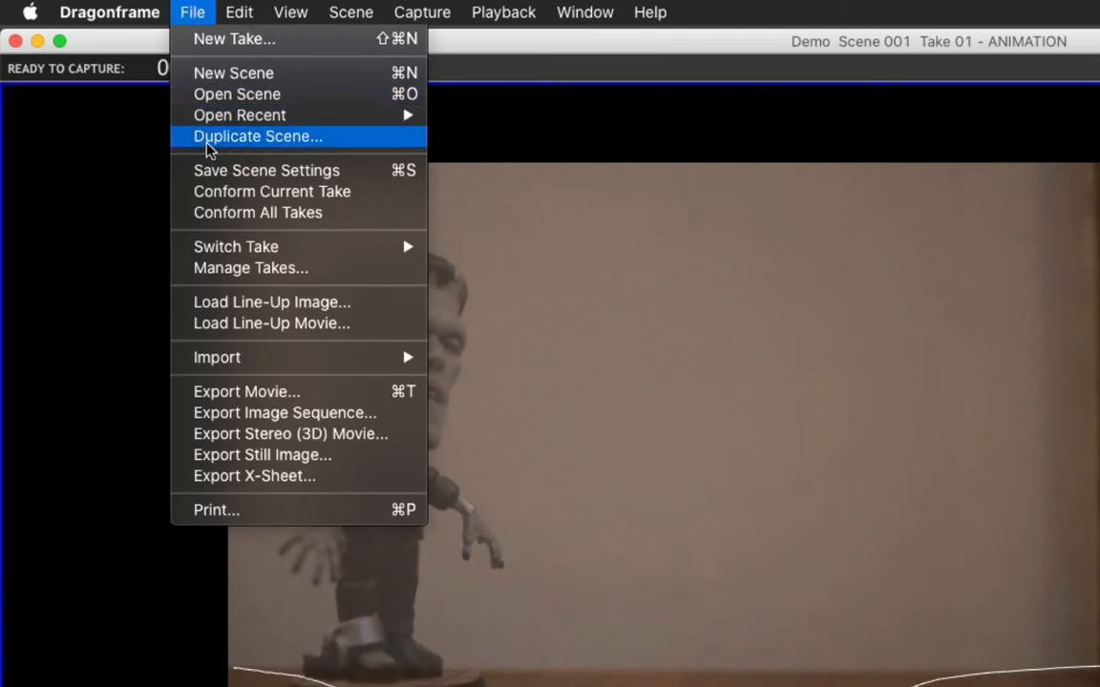
mouse_move(283, 391)
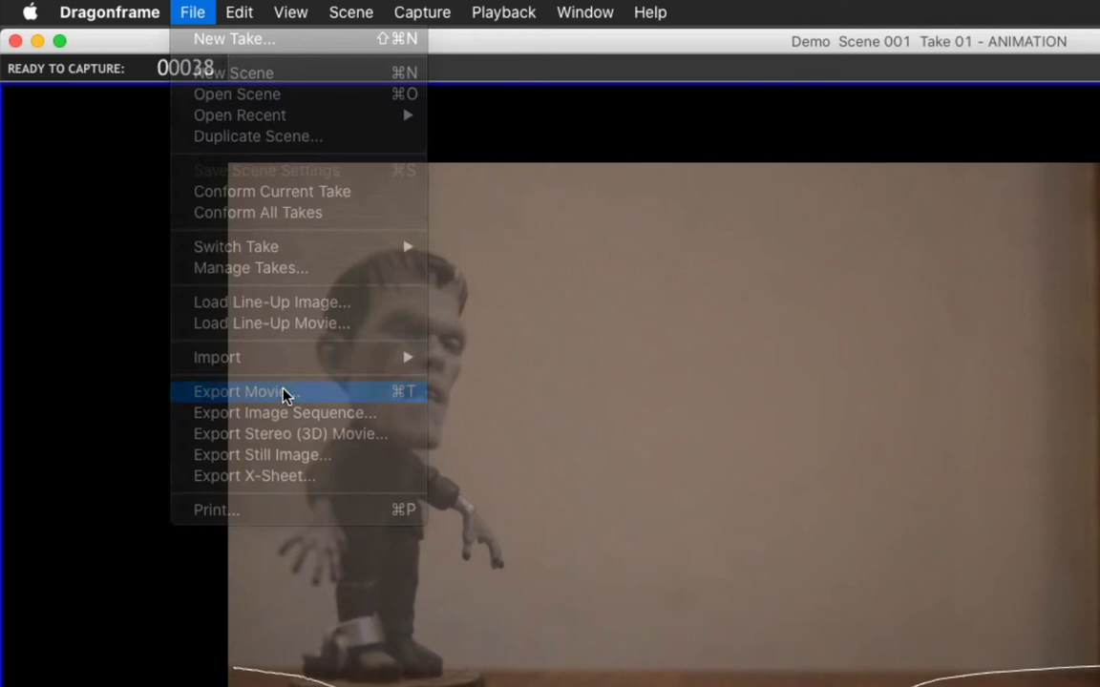
Start Export Movie with mp4 (H.264/AAC) as the movie type and begin the export.
click(246, 391)
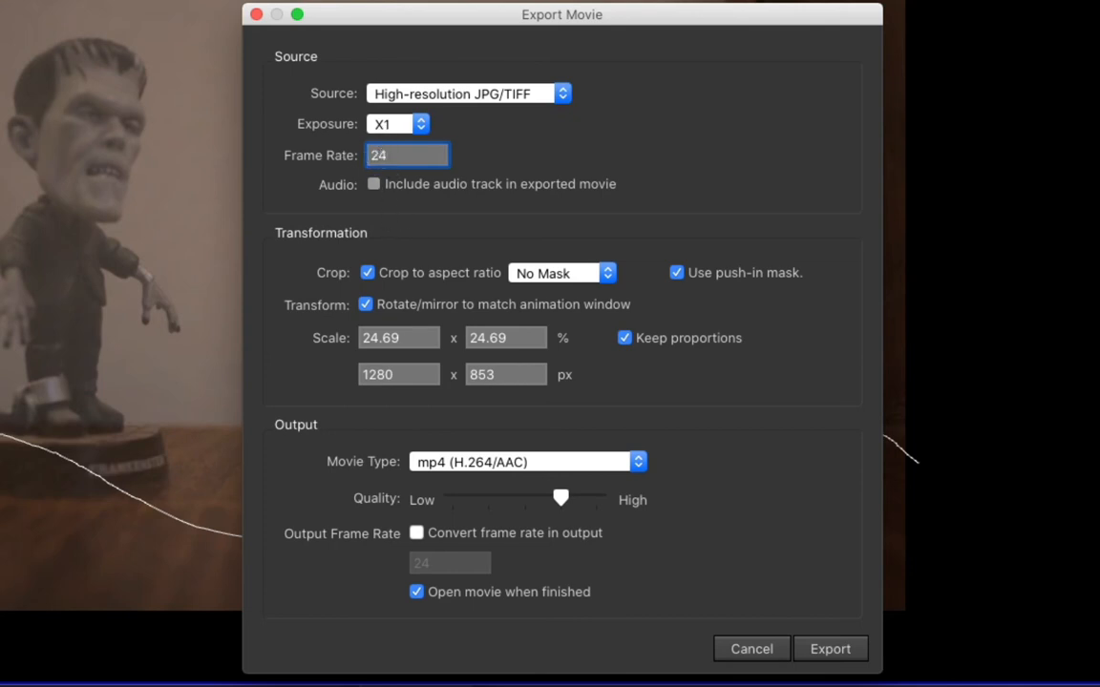
mouse_move(504, 359)
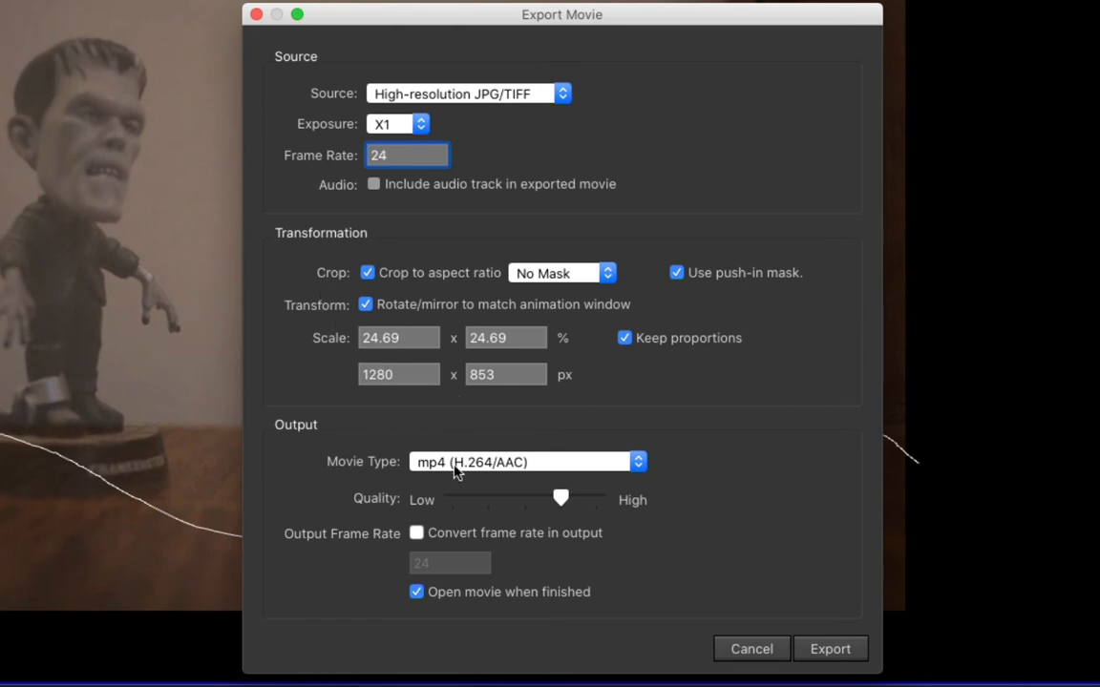
click(527, 462)
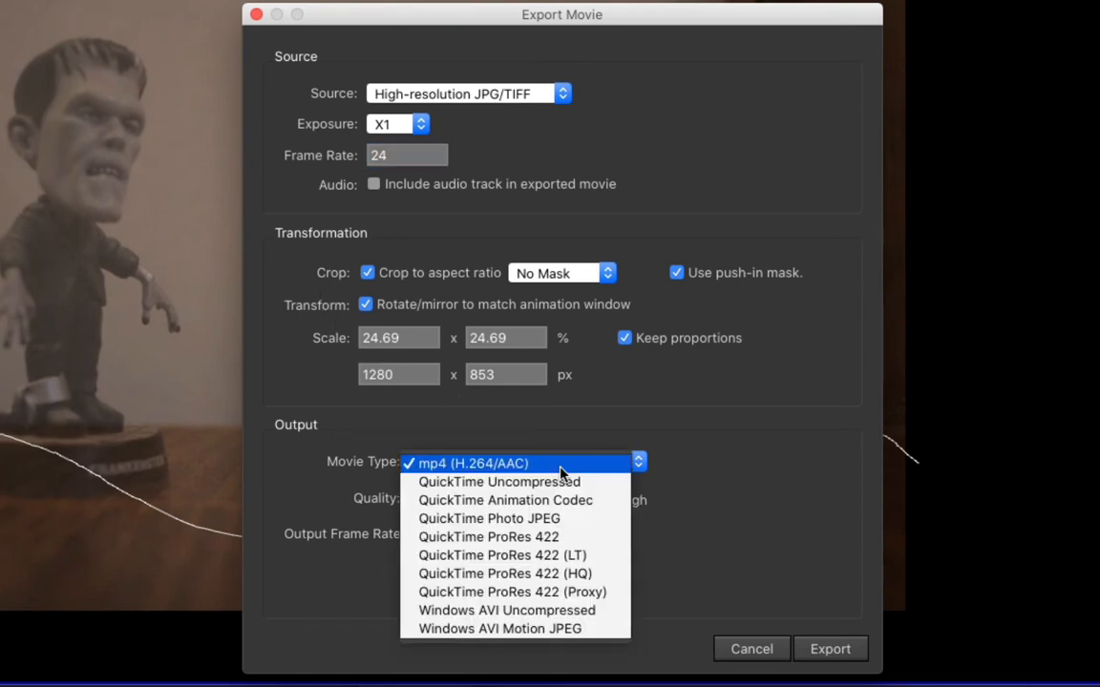
click(472, 464)
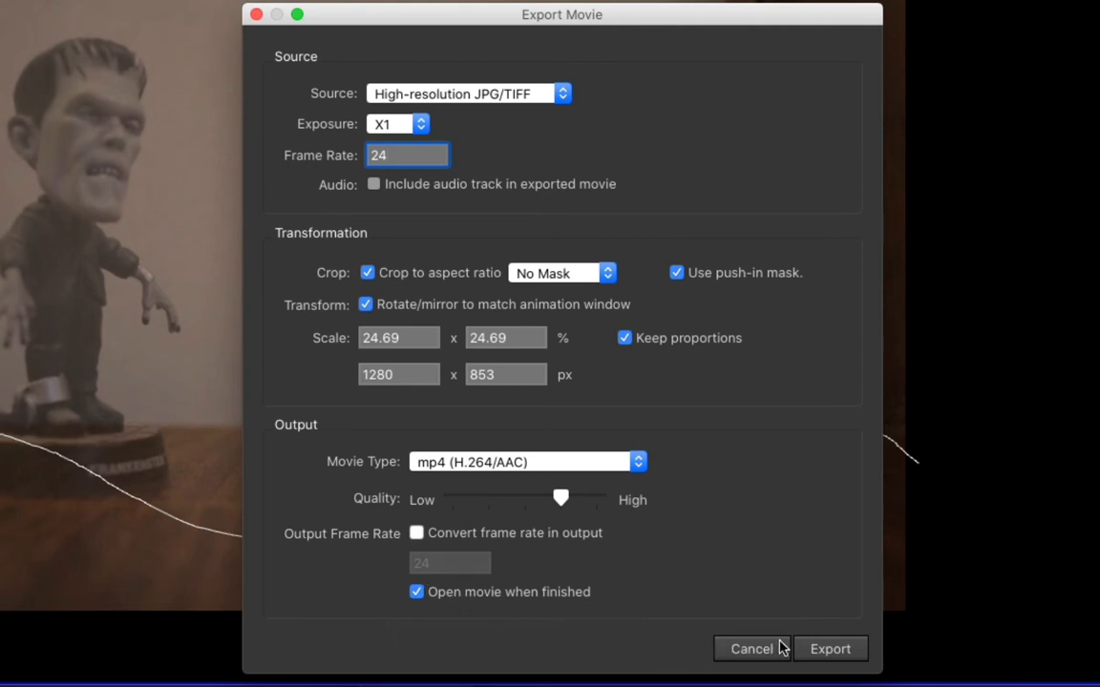
click(828, 649)
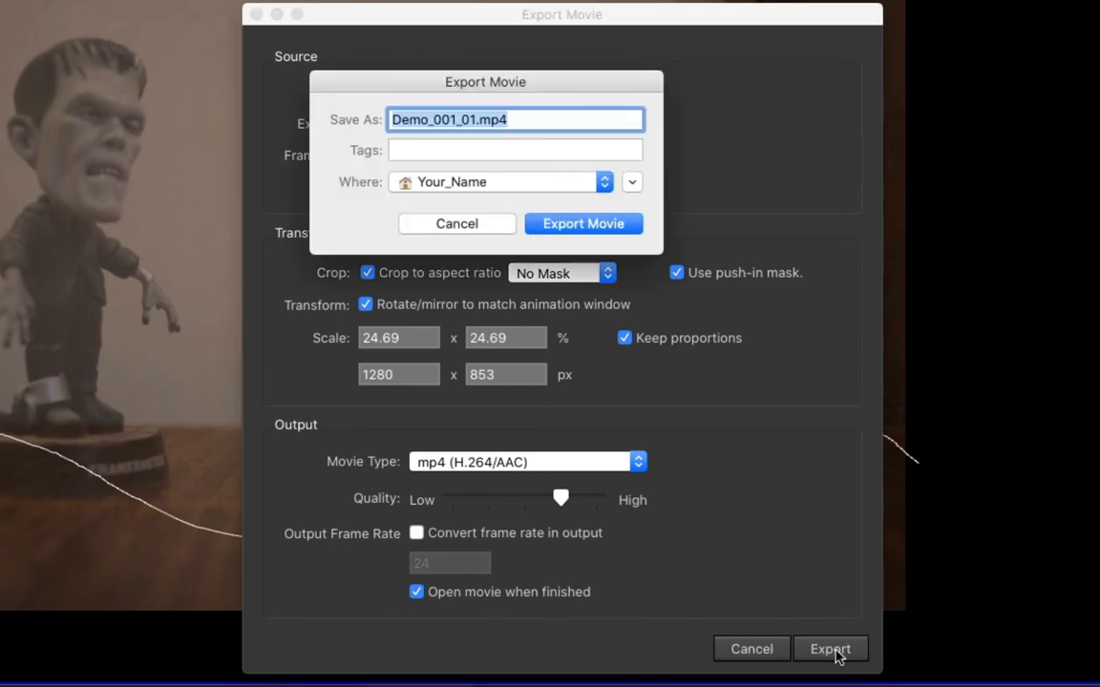
Choose the Your Name drive's Time Arts > Animation Demo folder as the save location.
click(630, 182)
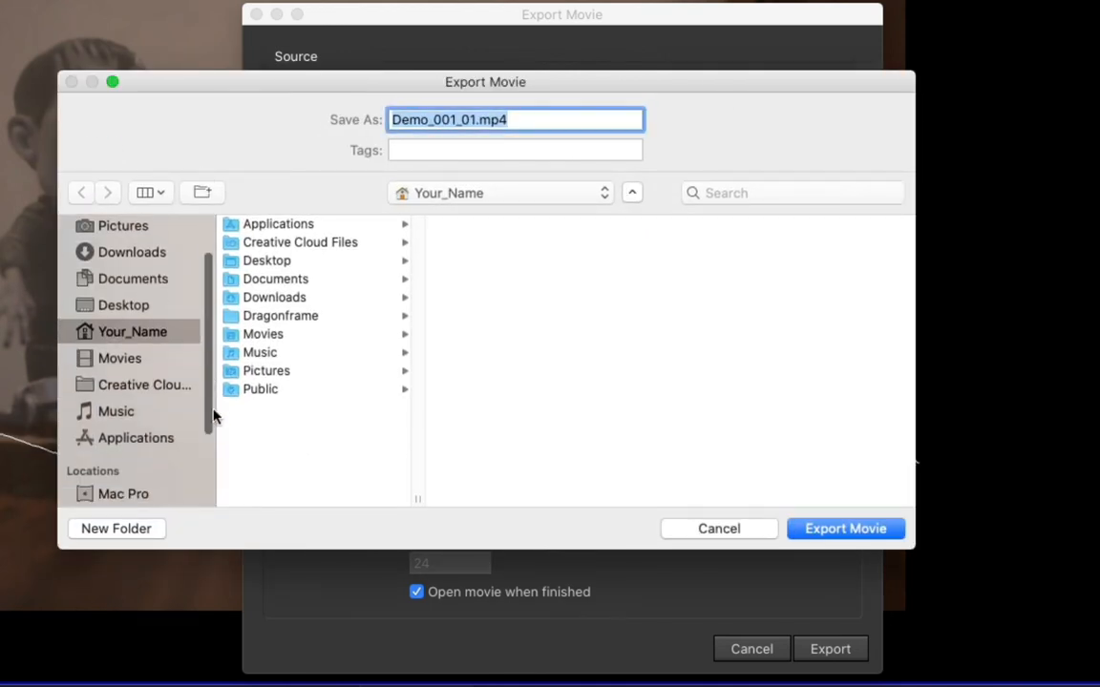
scroll(down, 3)
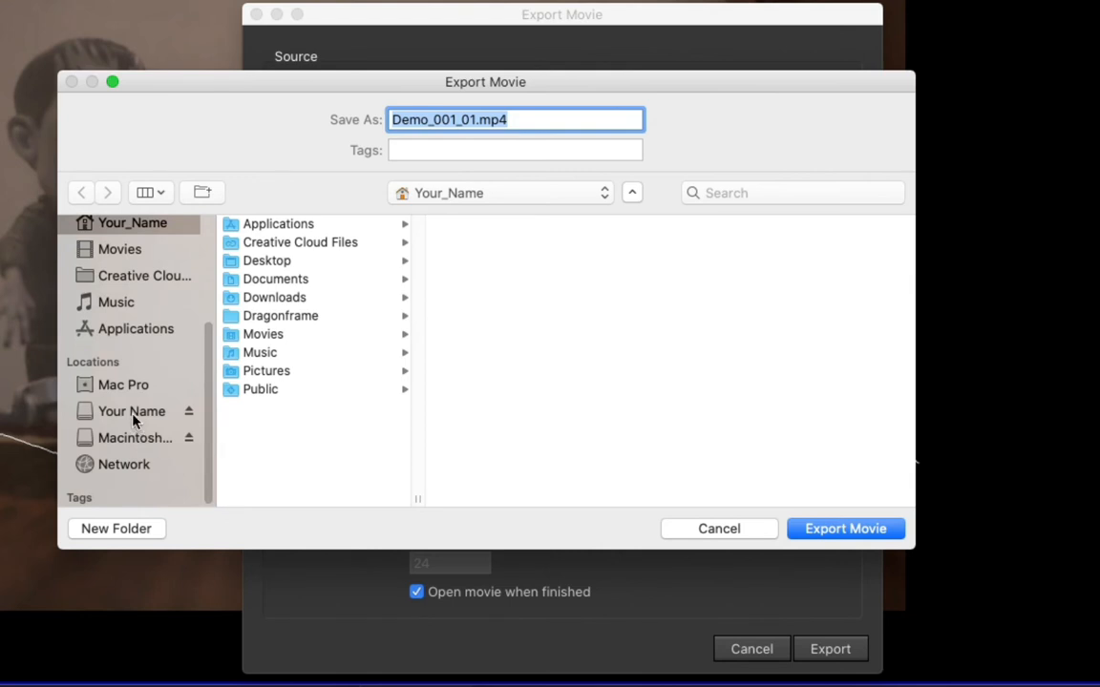
click(131, 410)
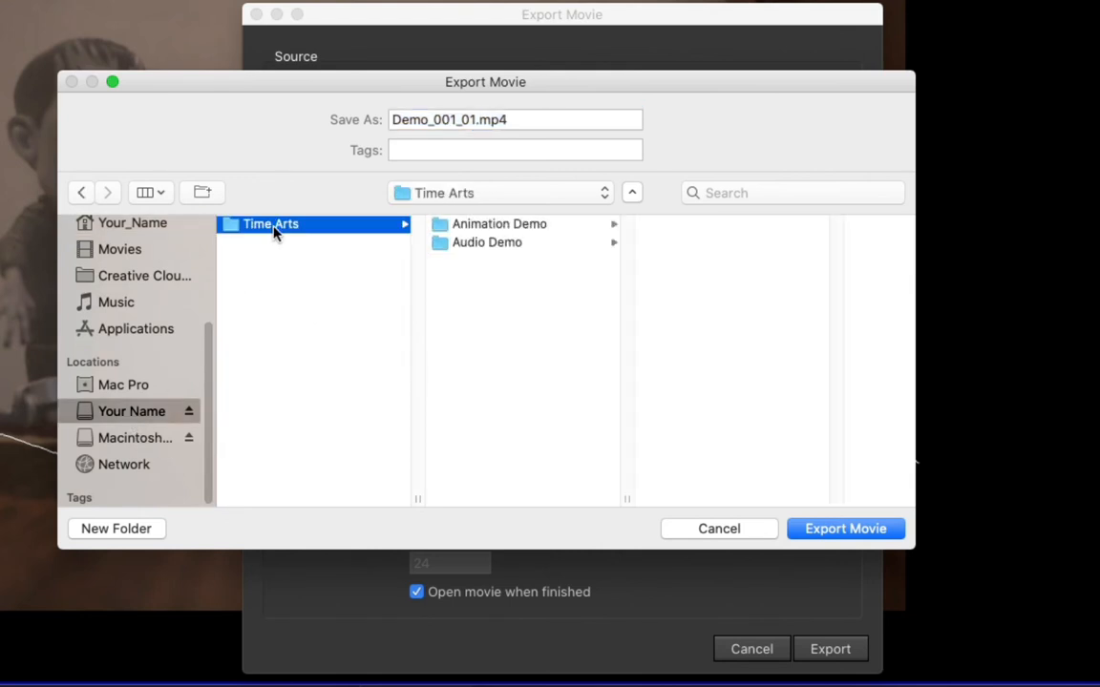
click(498, 224)
text(Your name )
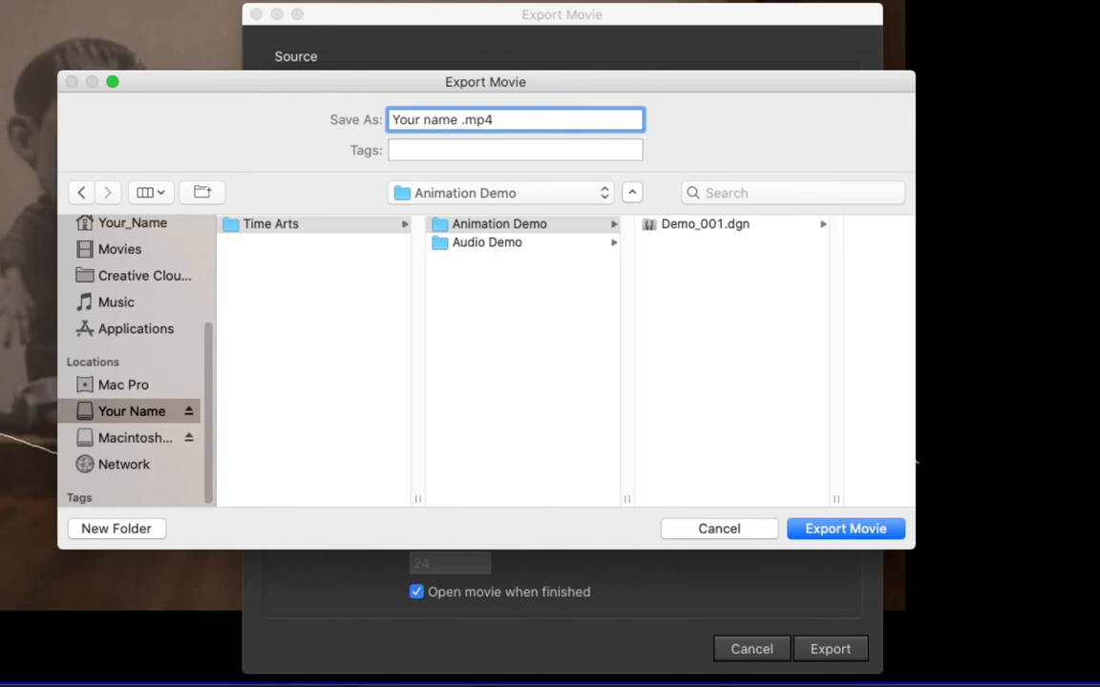
Export the movie as 'Your name project 2.mp4' and dismiss the saved confirmation.
text(project 2)
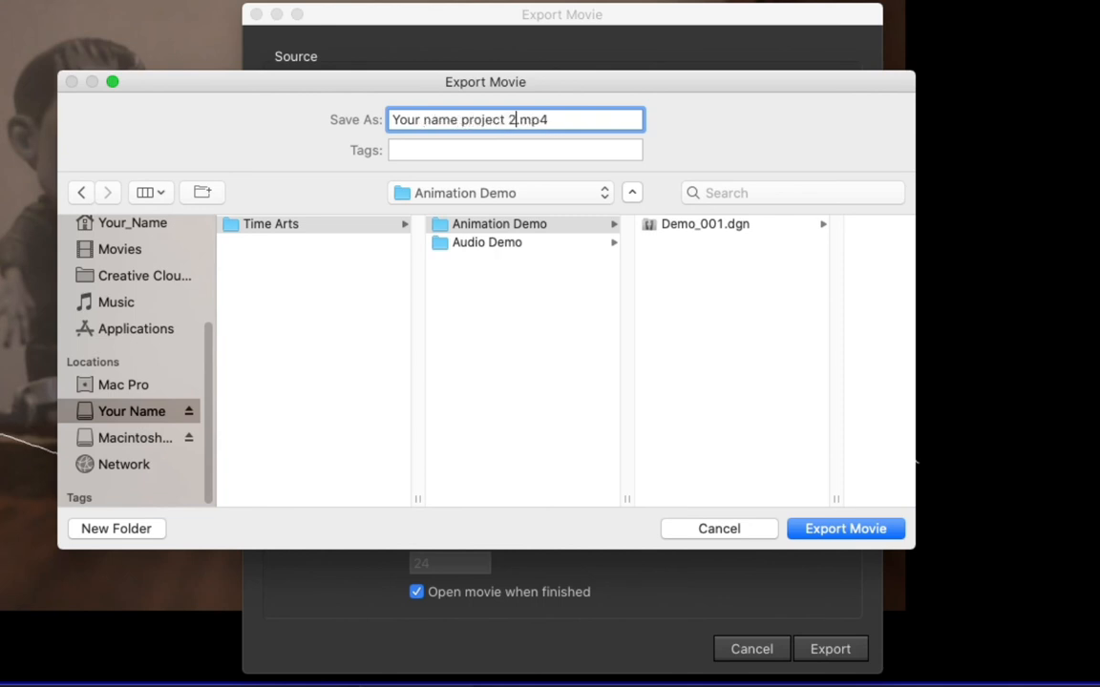
click(844, 527)
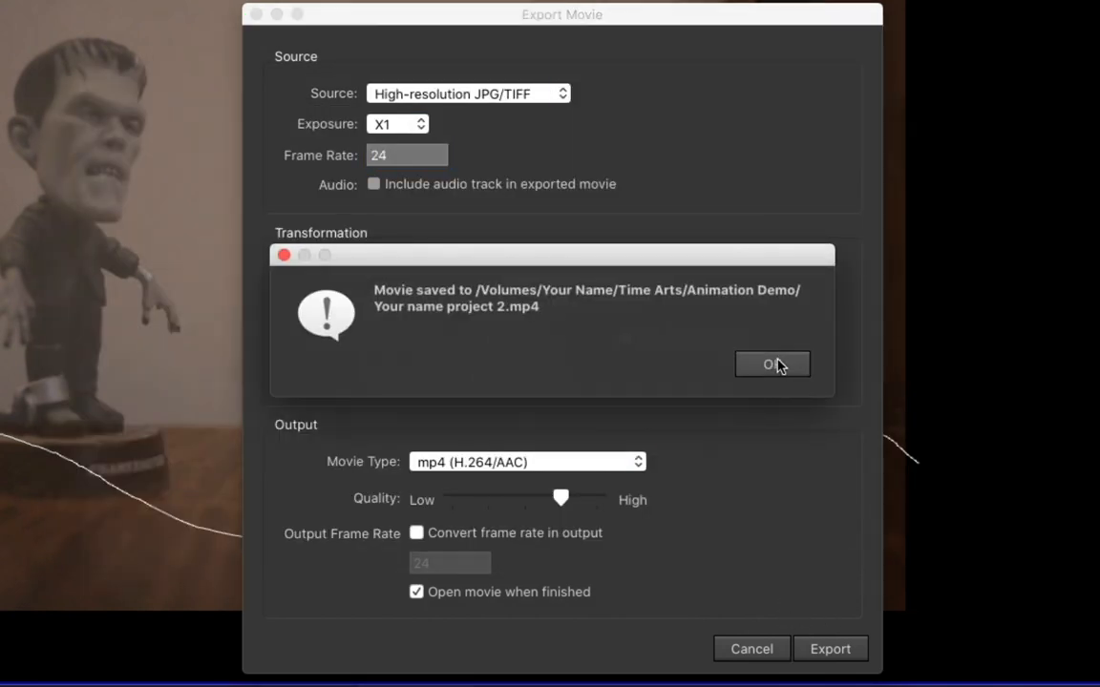
click(771, 365)
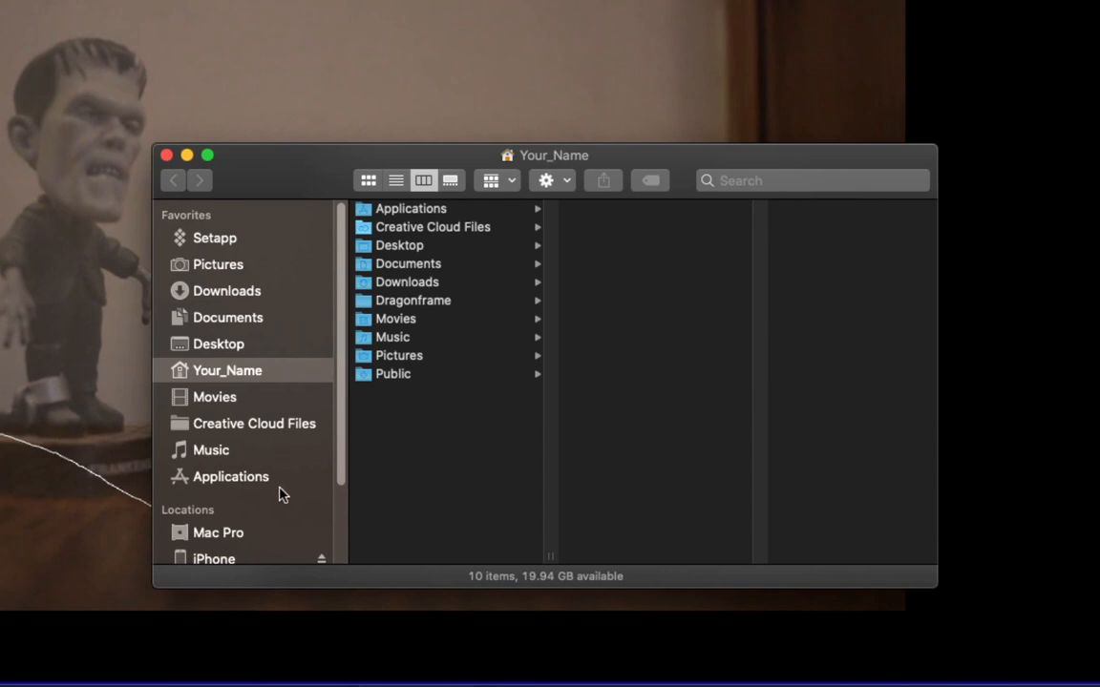
Scroll the Finder sidebar to the Locations section showing the Your Name drive.
scroll(down, 3)
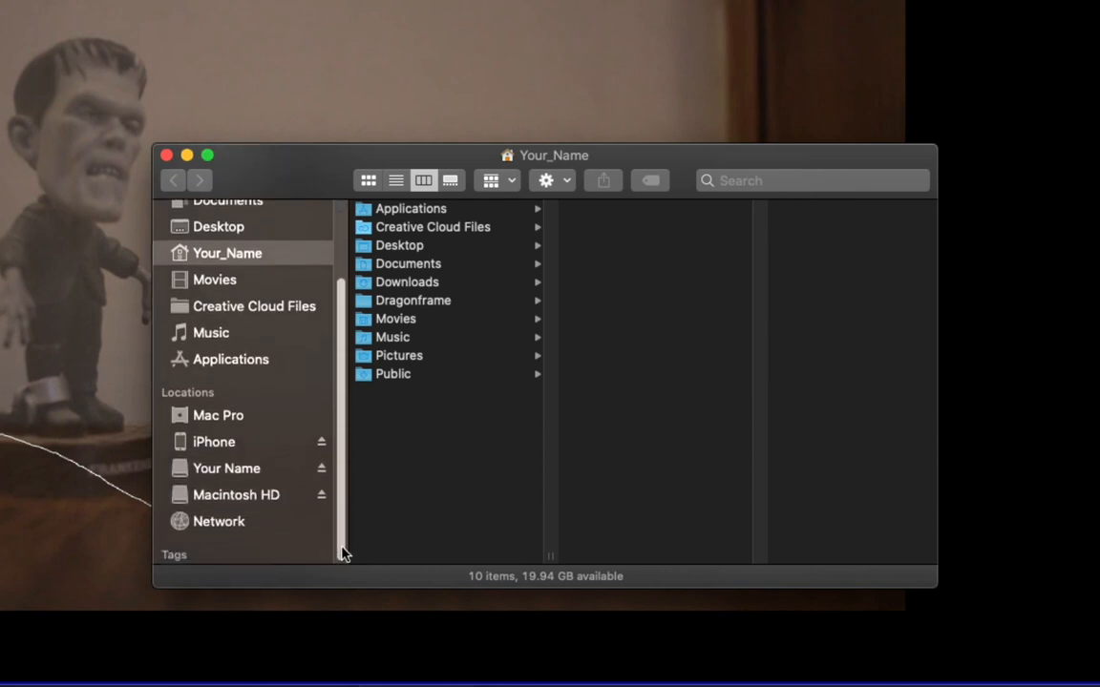